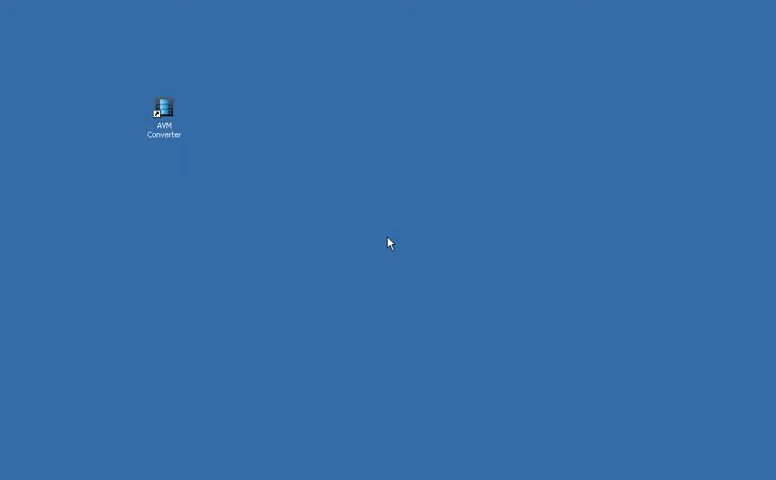
# Launch AVM Converter from its desktop shortcut
pyautogui.click(162, 112)
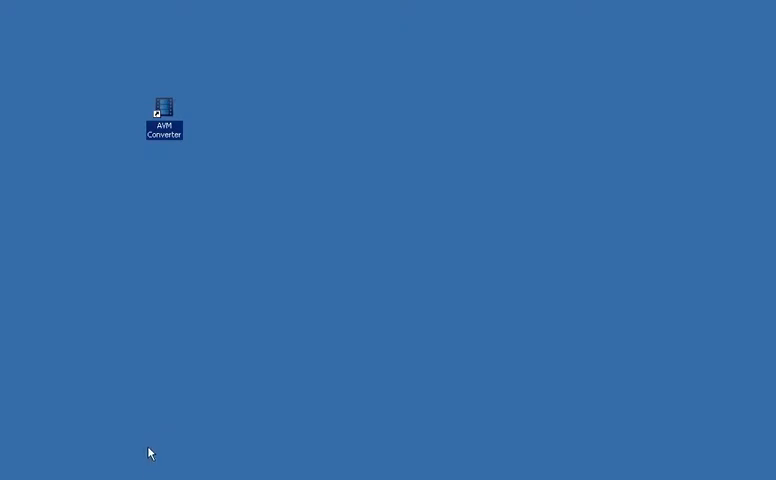
pyautogui.moveTo(168, 117)
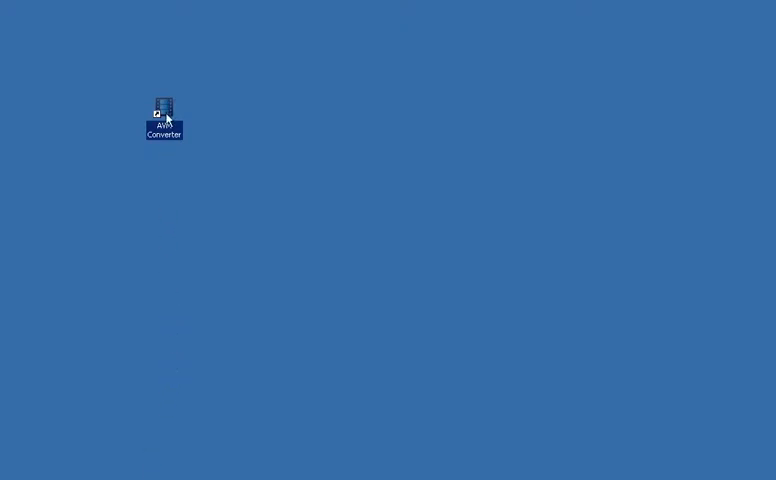
pyautogui.doubleClick(162, 112)
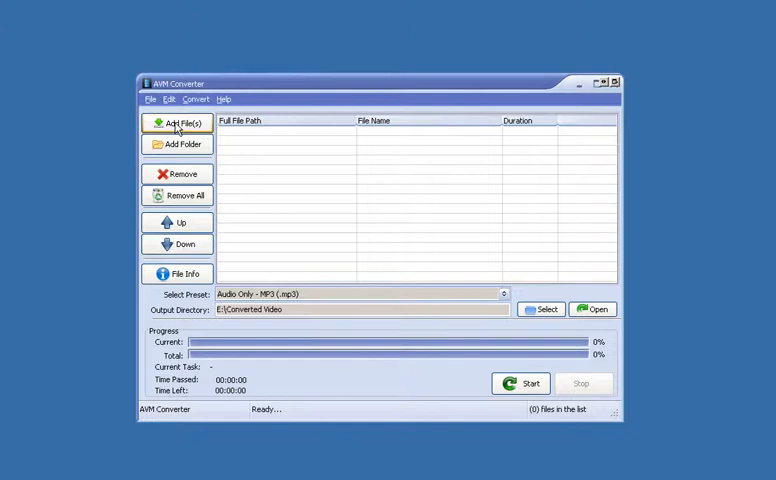
# Browse to E:\avi's in the Add File(s) dialog and select sample.avi
pyautogui.click(178, 122)
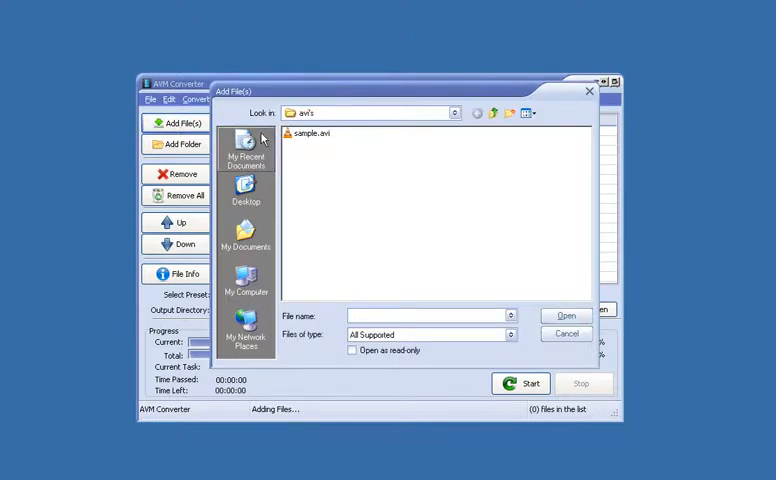
pyautogui.click(455, 112)
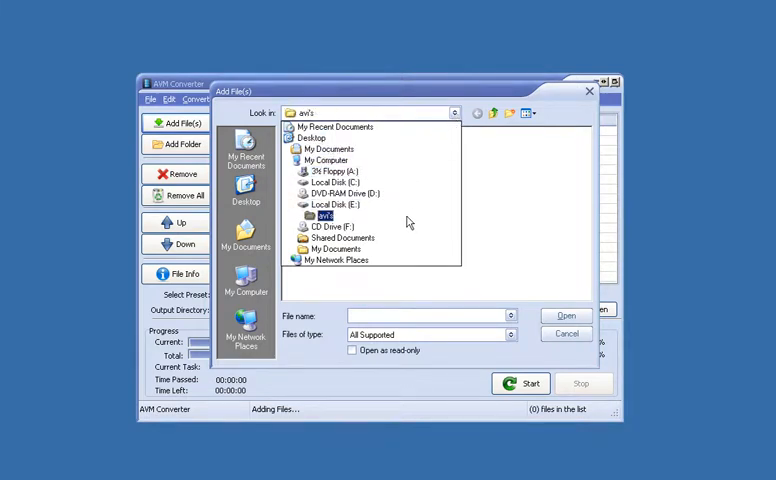
pyautogui.doubleClick(315, 216)
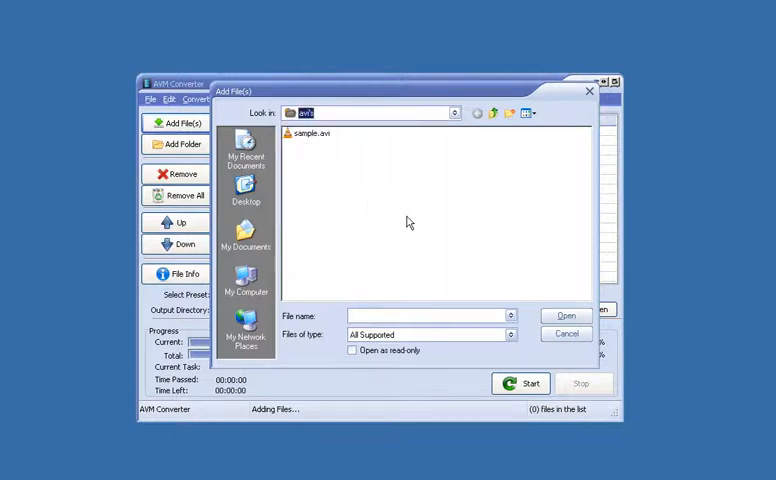
pyautogui.click(309, 133)
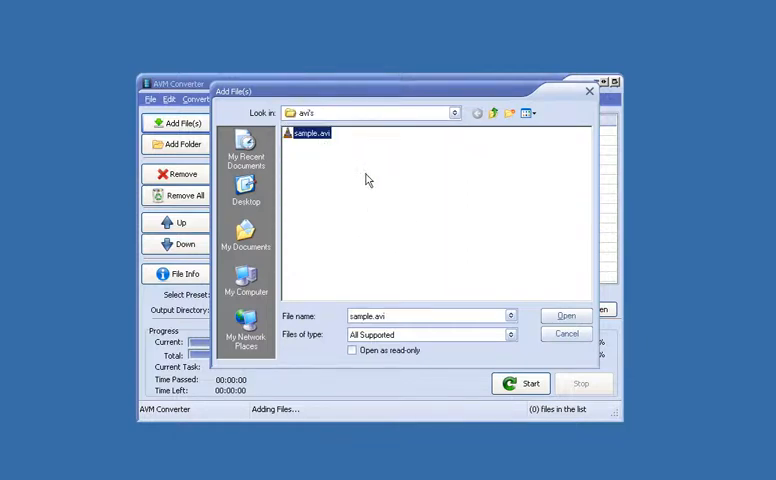
pyautogui.moveTo(430, 215)
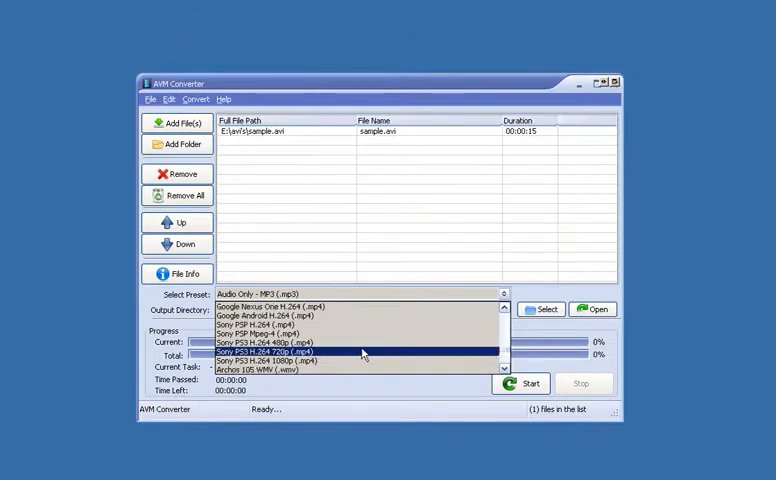
pyautogui.moveTo(332, 358)
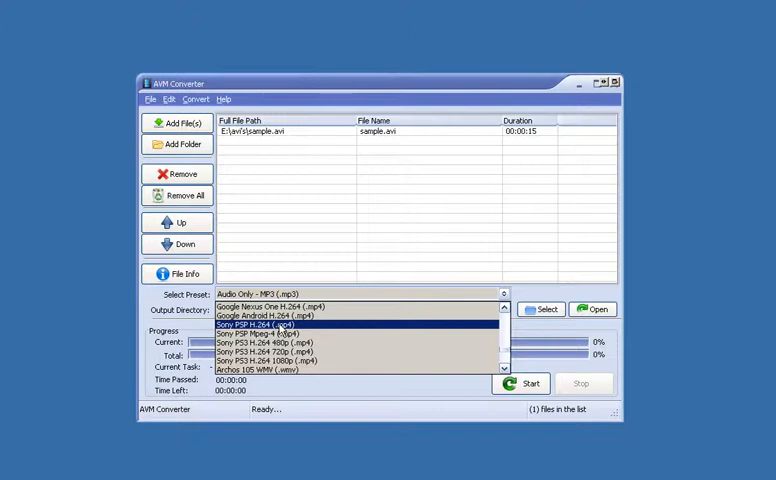
pyautogui.moveTo(278, 330)
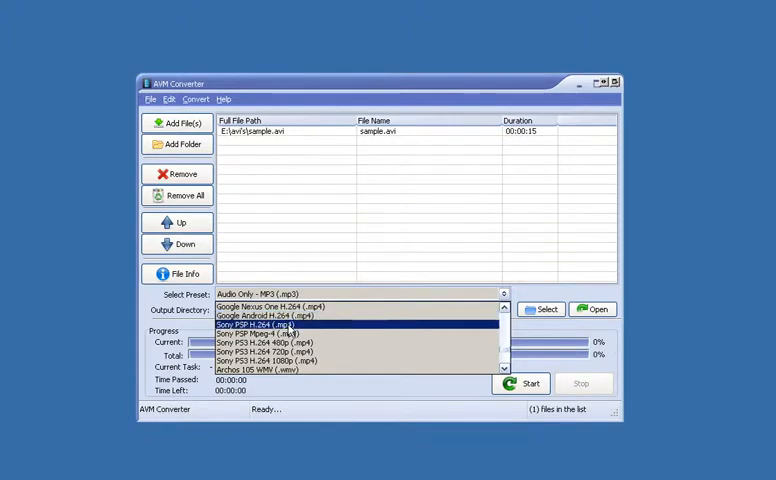
# Choose Sony PSP H.264 (.mp4) from the Select Preset dropdown
pyautogui.click(260, 324)
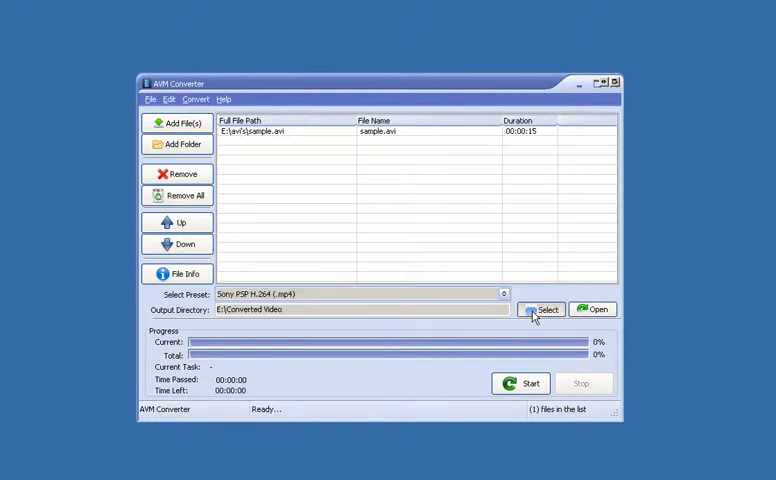
pyautogui.click(542, 309)
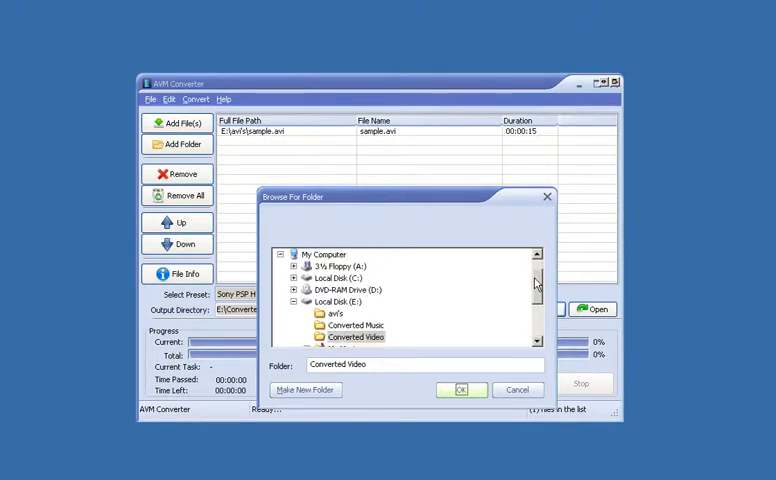
pyautogui.scroll(-3)
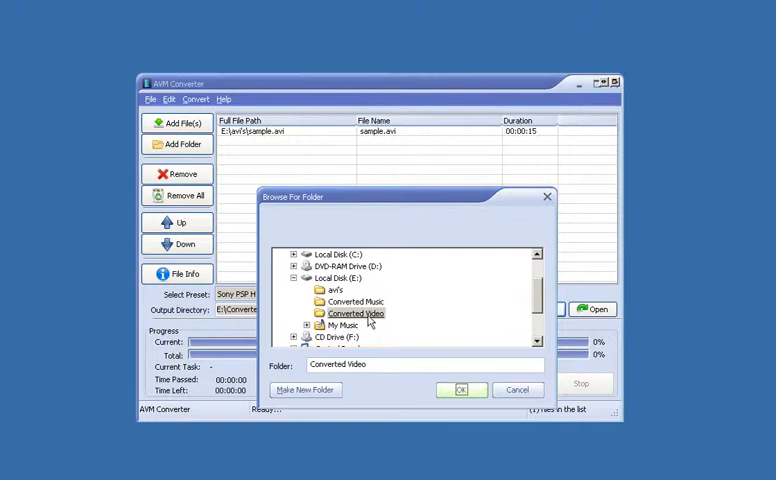
pyautogui.moveTo(365, 322)
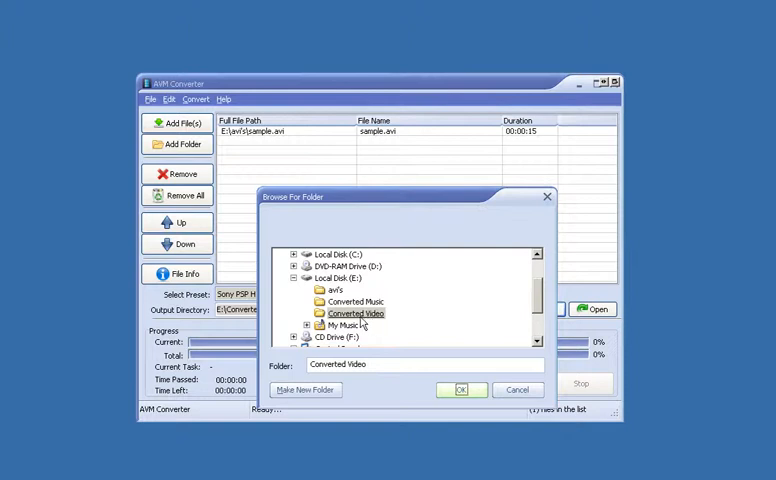
pyautogui.click(356, 313)
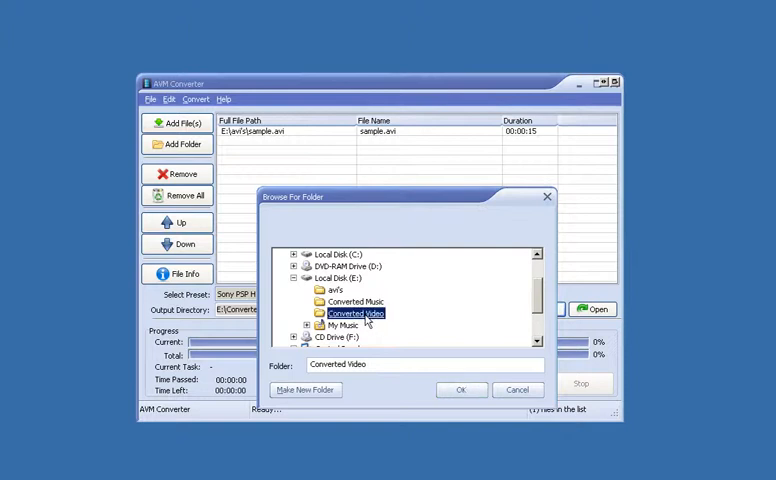
pyautogui.click(461, 389)
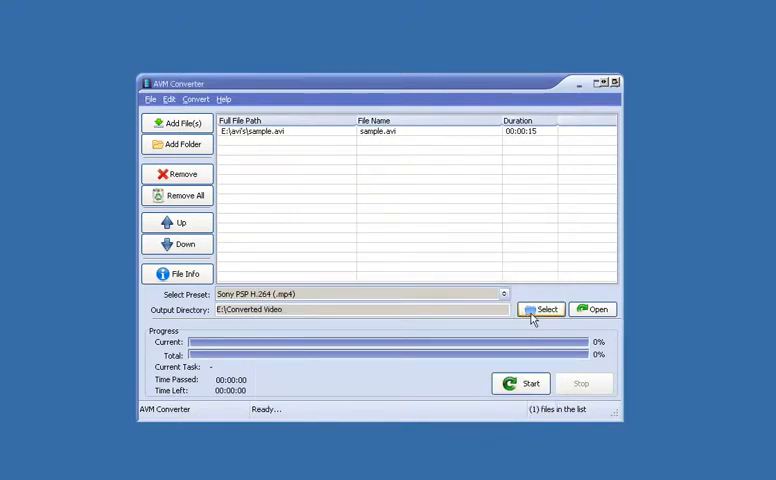
pyautogui.moveTo(520, 383)
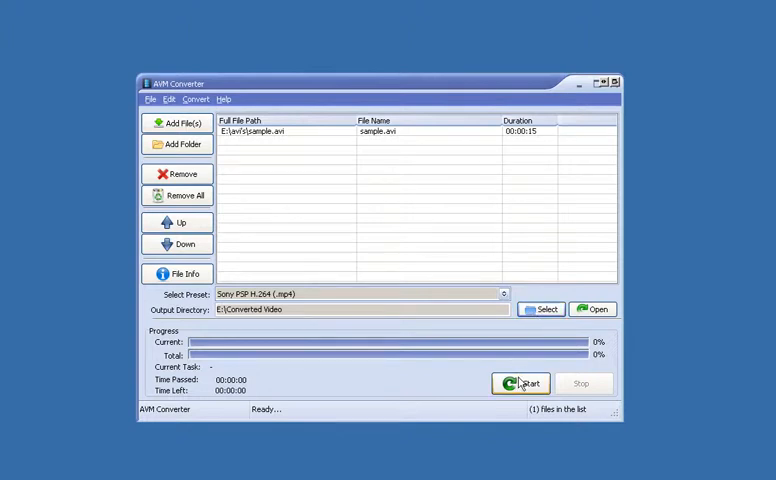
# Start converting sample.avi and let the encode finish back to Ready
pyautogui.click(519, 383)
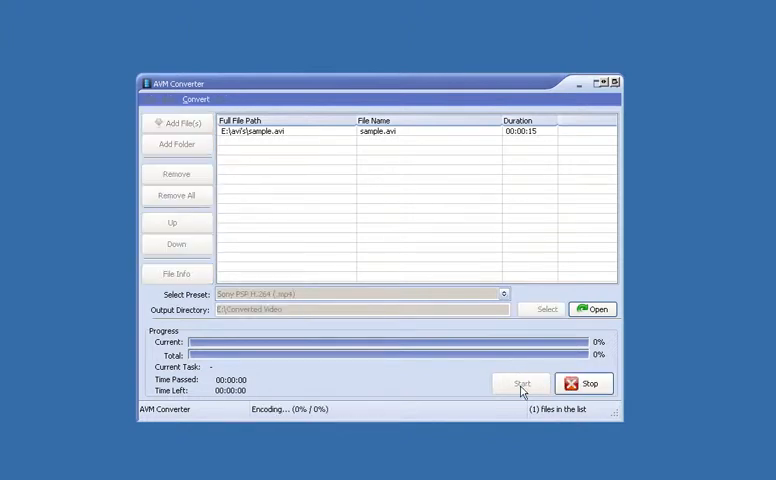
pyautogui.click(520, 383)
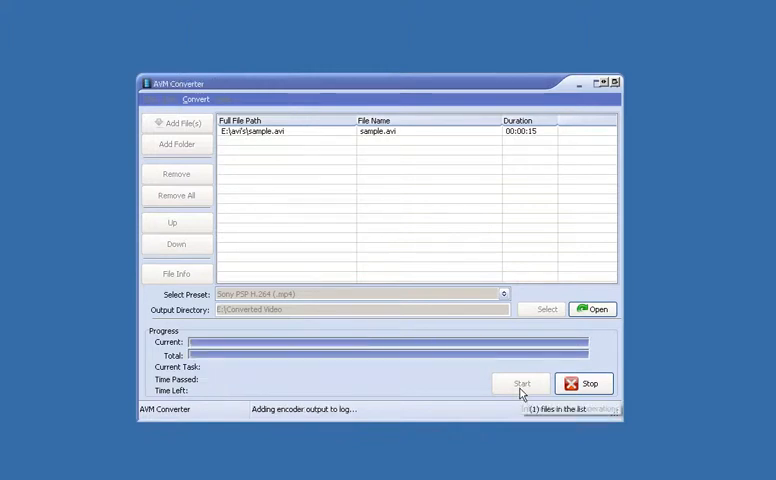
pyautogui.click(584, 383)
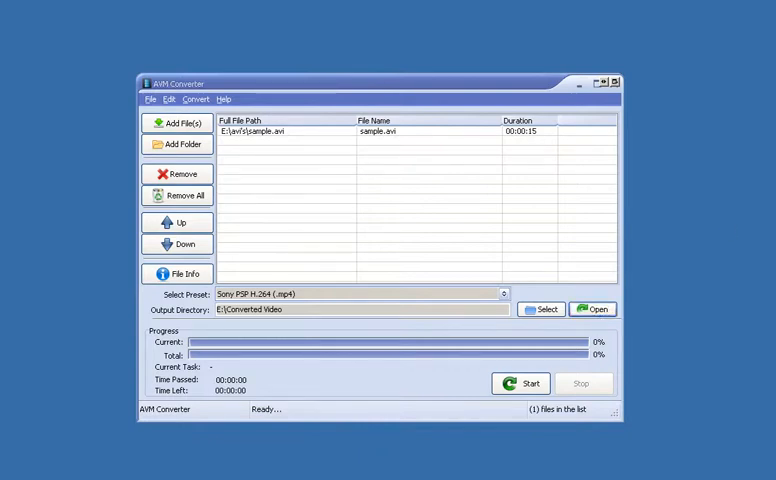
# Open E:\Converted Video in Explorer to view sample.mp4, nudging the window down
pyautogui.click(592, 309)
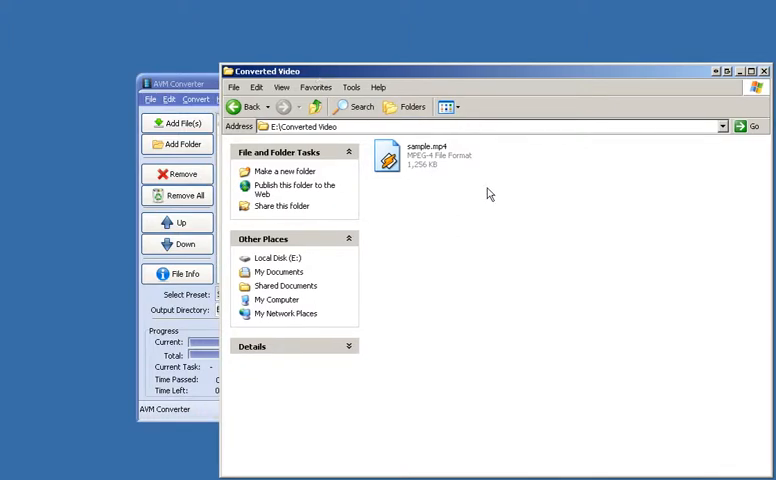
pyautogui.moveTo(290, 70); pyautogui.dragTo(290, 84)
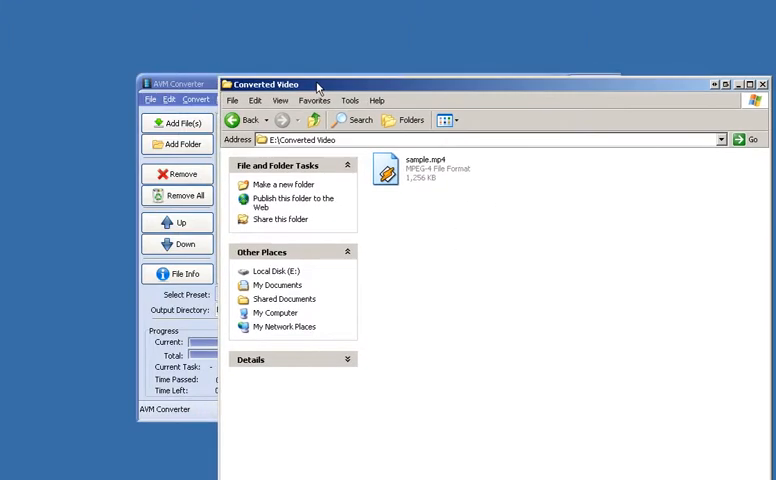